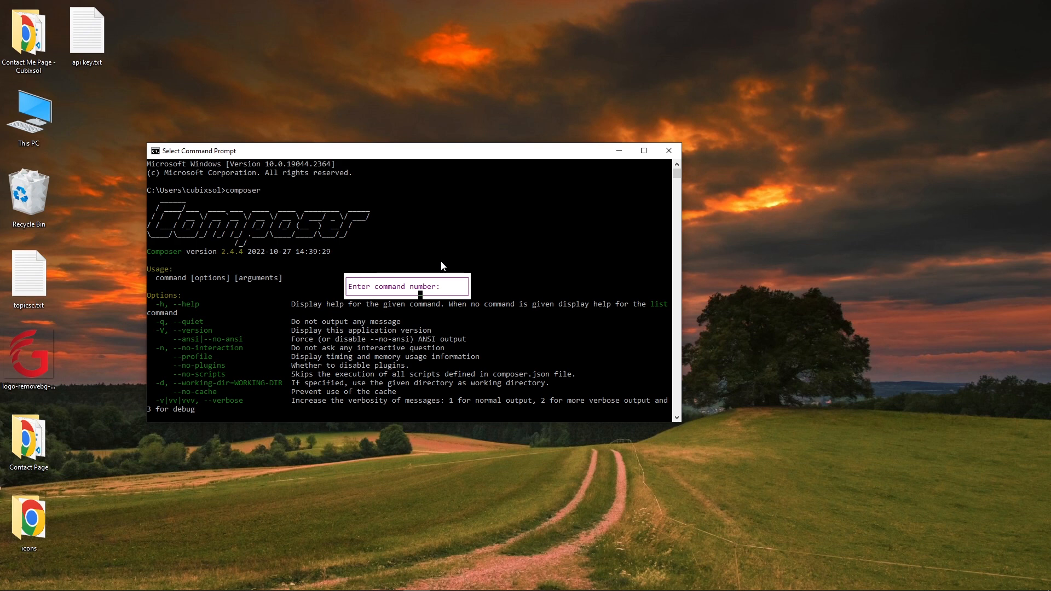
pyautogui.moveTo(384, 262)
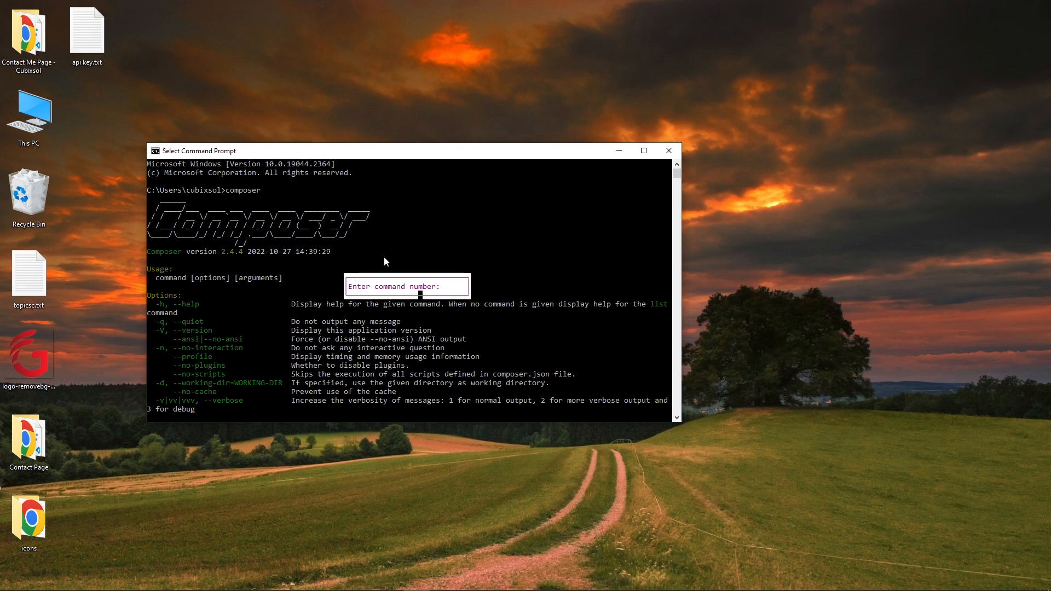
pyautogui.moveTo(329, 231)
pyautogui.write('getcomposer.org')
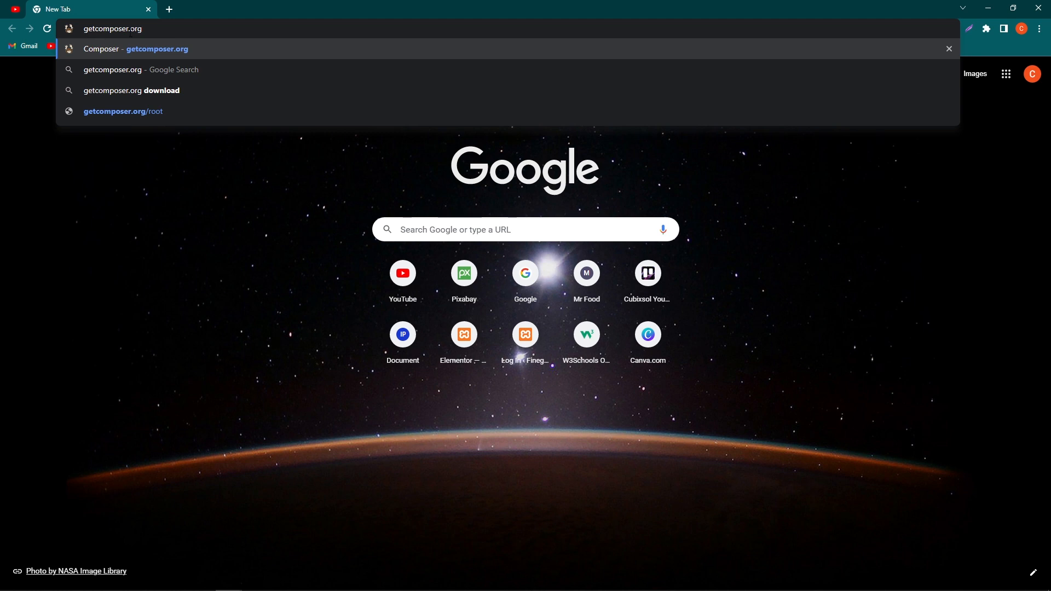
# Go to getcomposer.org's Download page and start the Composer-Setup.exe Windows installer download
pyautogui.click(134, 48)
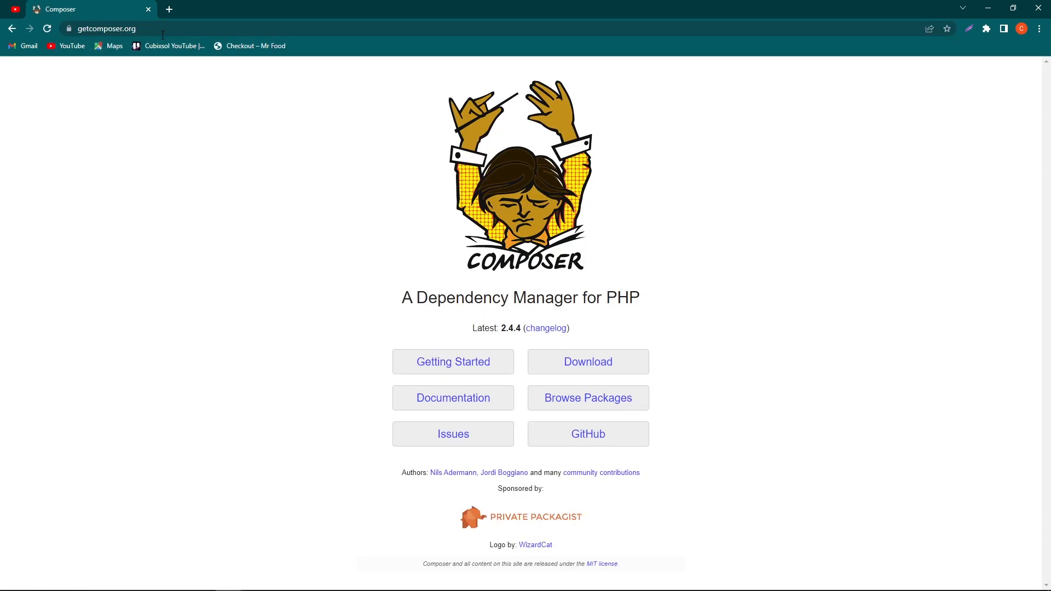
pyautogui.moveTo(428, 335)
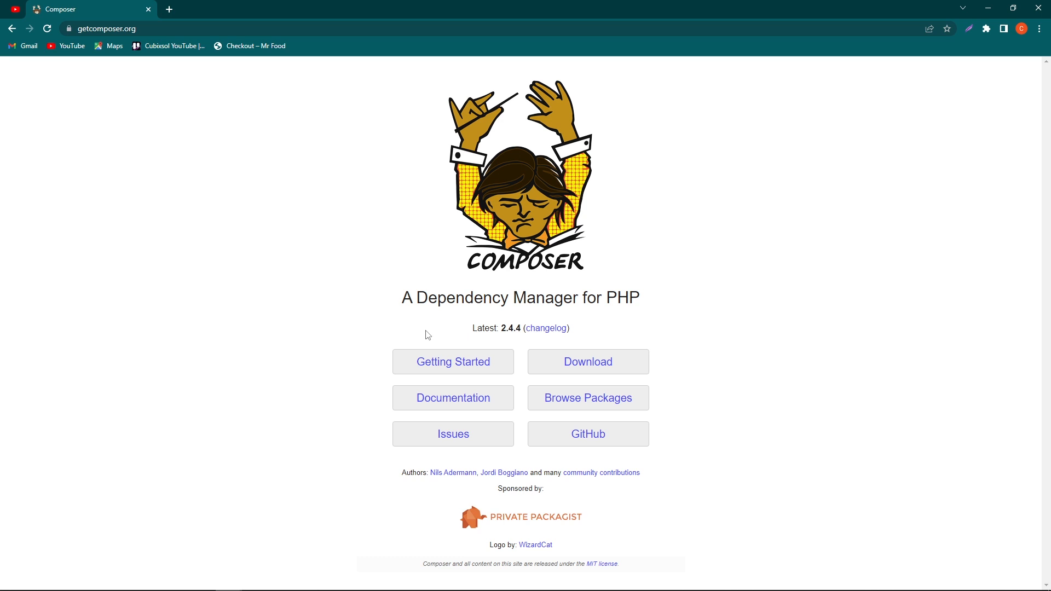
pyautogui.moveTo(587, 363)
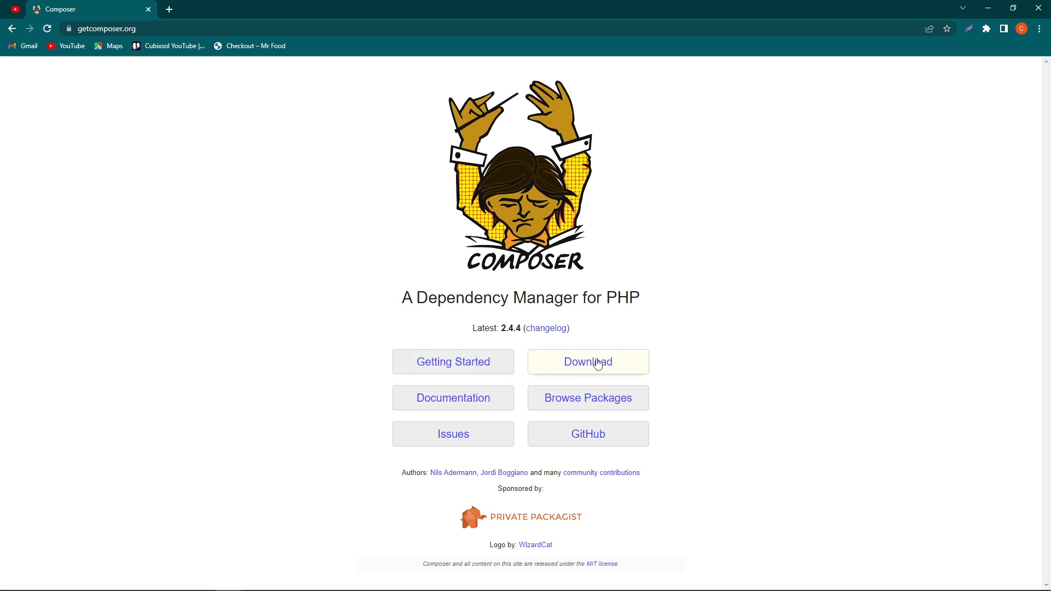
pyautogui.click(587, 363)
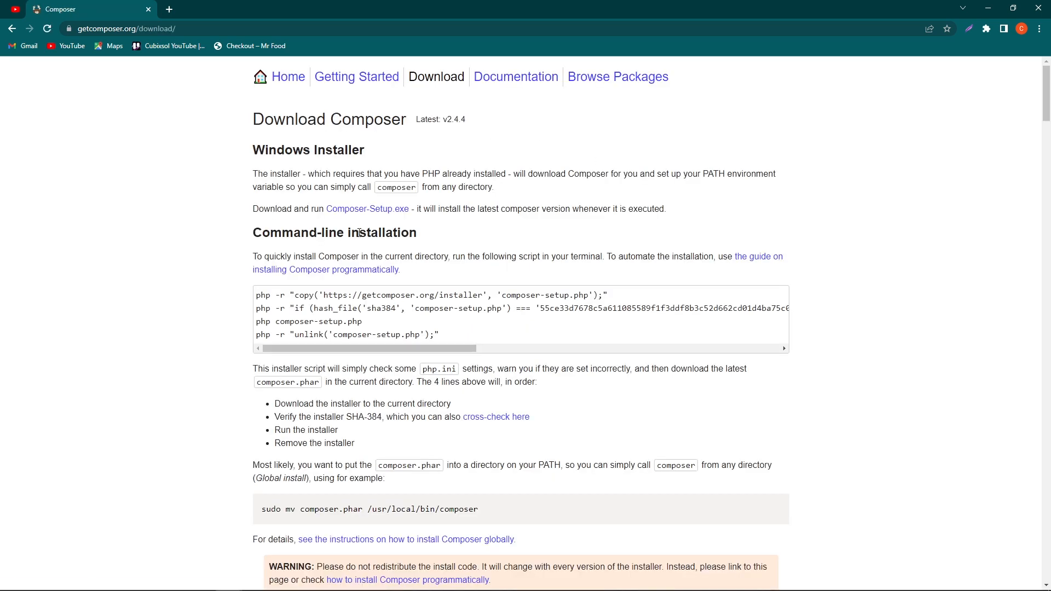
pyautogui.moveTo(367, 209)
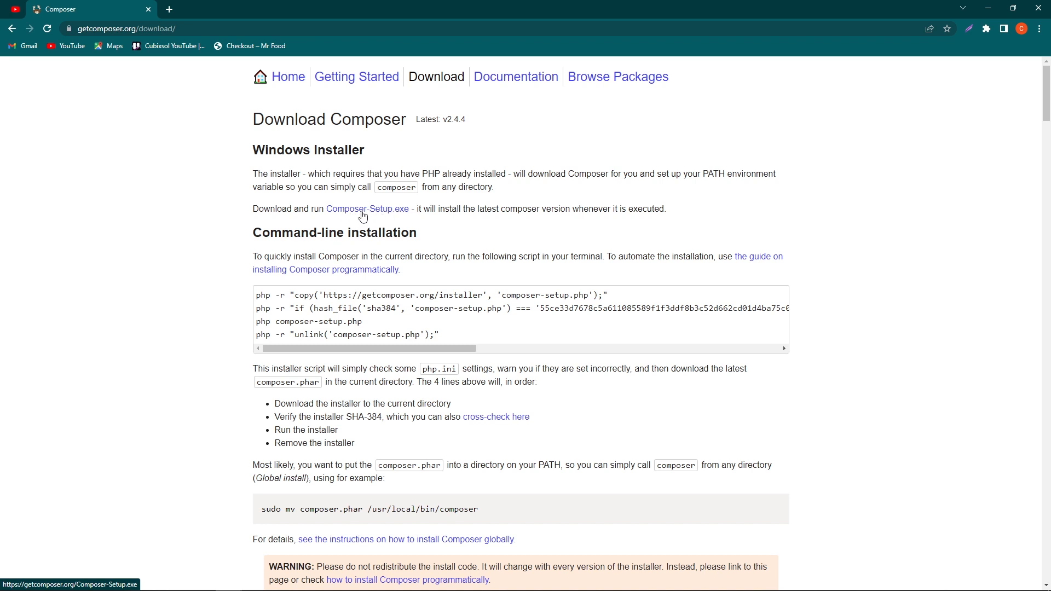
pyautogui.click(368, 208)
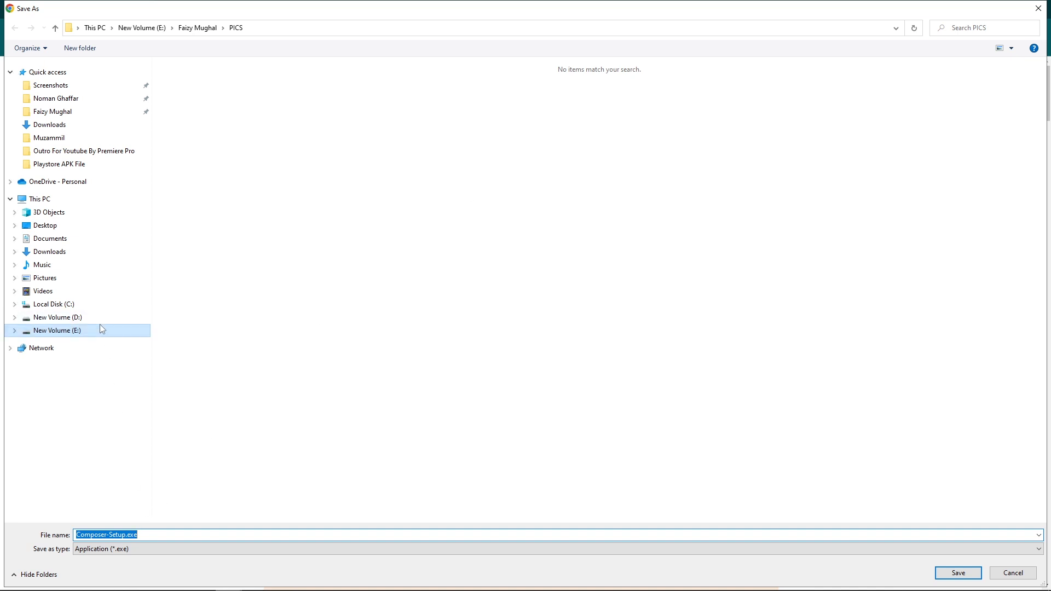
# Save Composer-Setup.exe to Downloads, replacing the existing copy
pyautogui.click(49, 125)
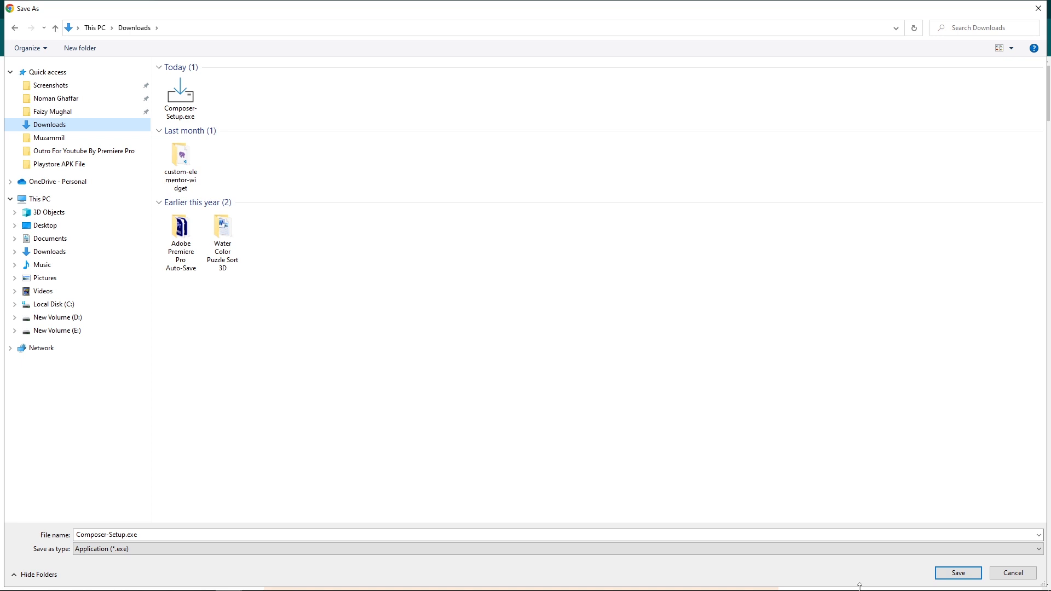
pyautogui.click(956, 572)
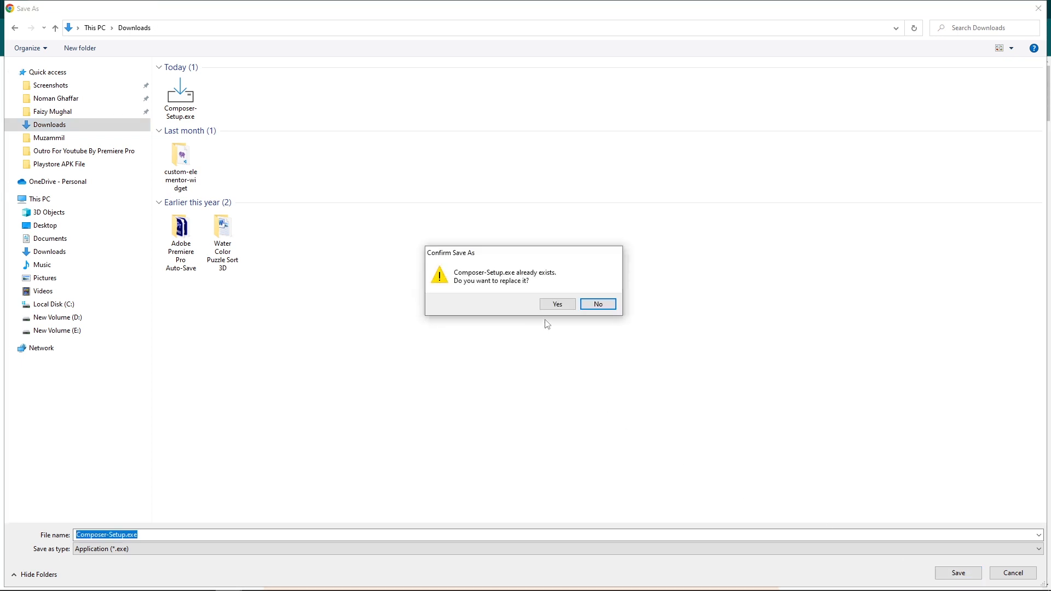
pyautogui.moveTo(208, 108)
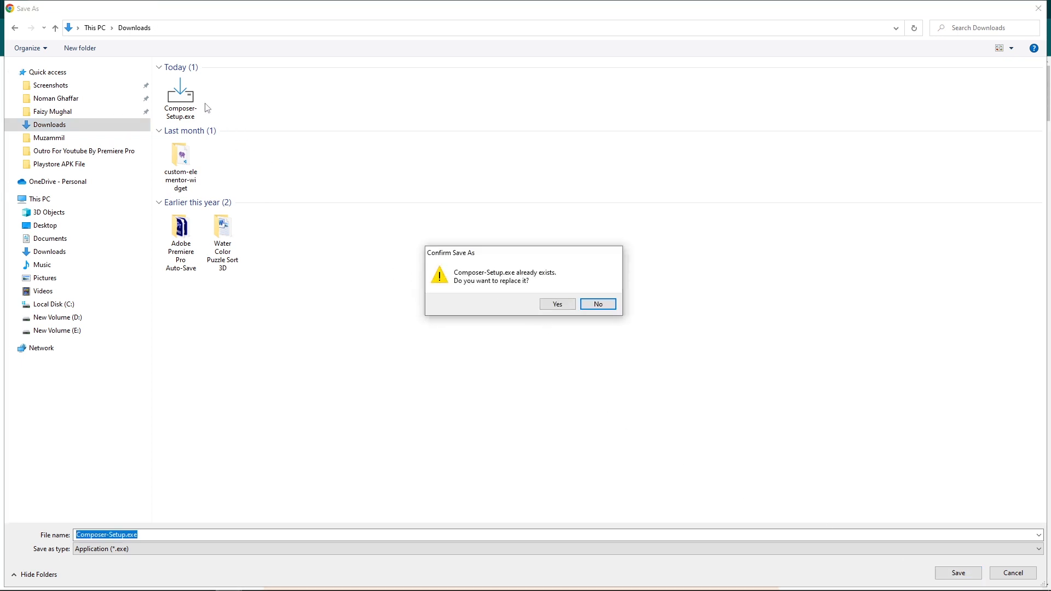
pyautogui.click(556, 306)
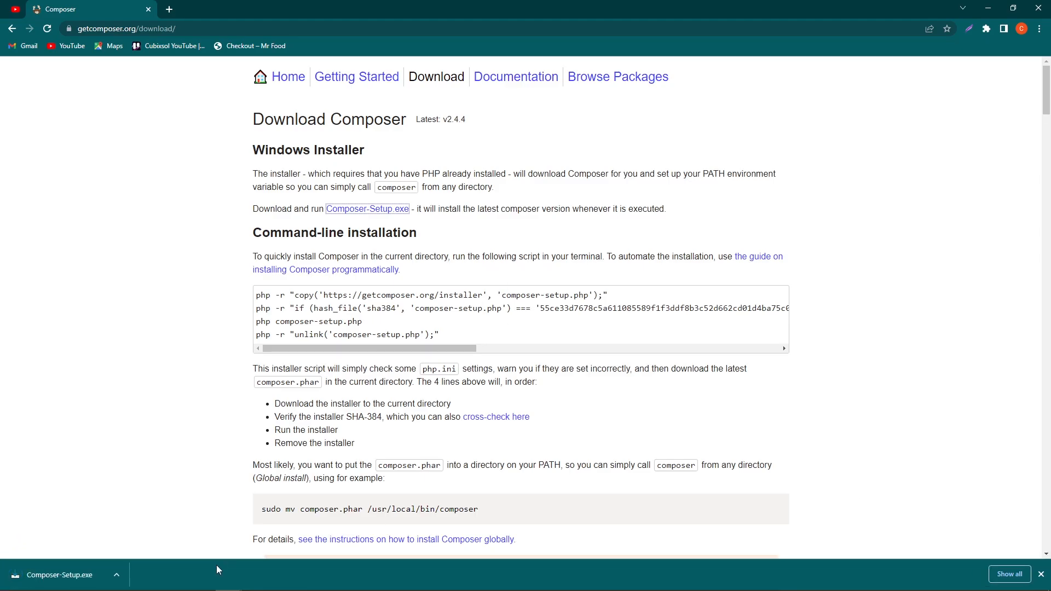
# Show the finished Composer-Setup.exe download in its Downloads folder
pyautogui.click(117, 575)
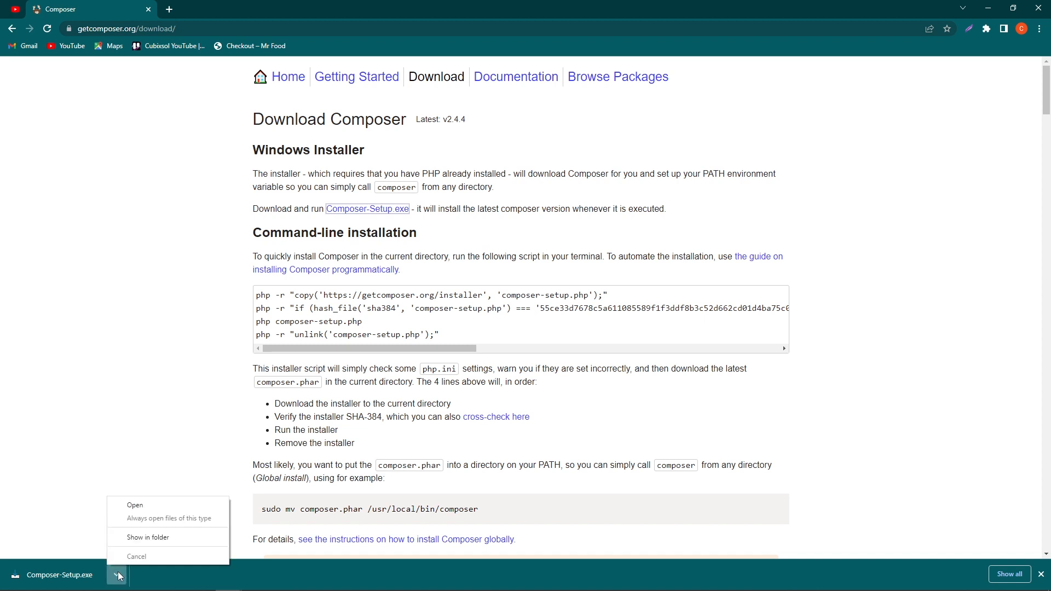
pyautogui.click(147, 537)
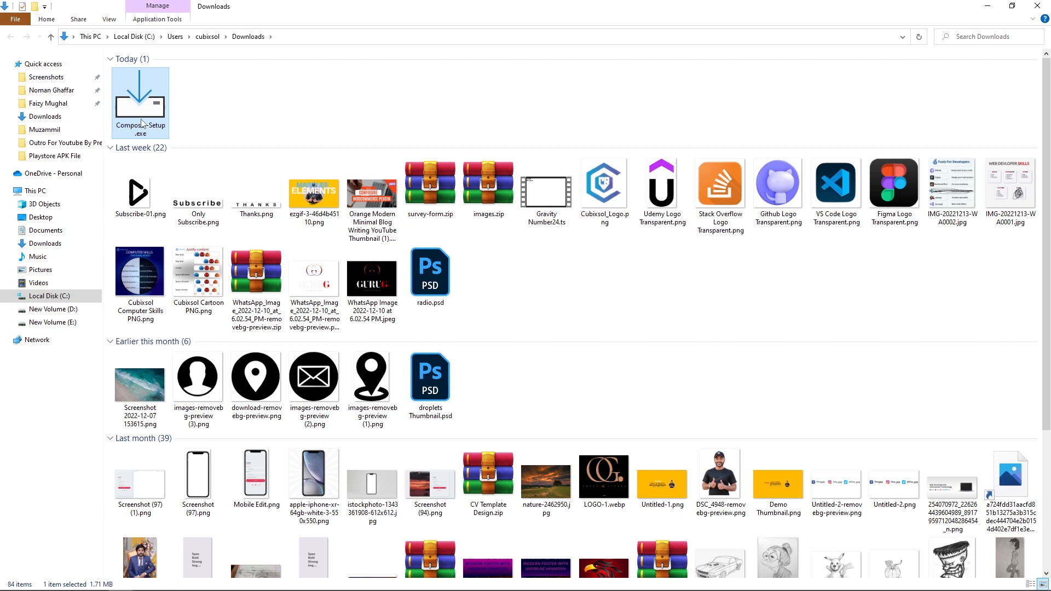
# Run Composer-Setup.exe past the security warning and choose Install for all users
pyautogui.doubleClick(140, 103)
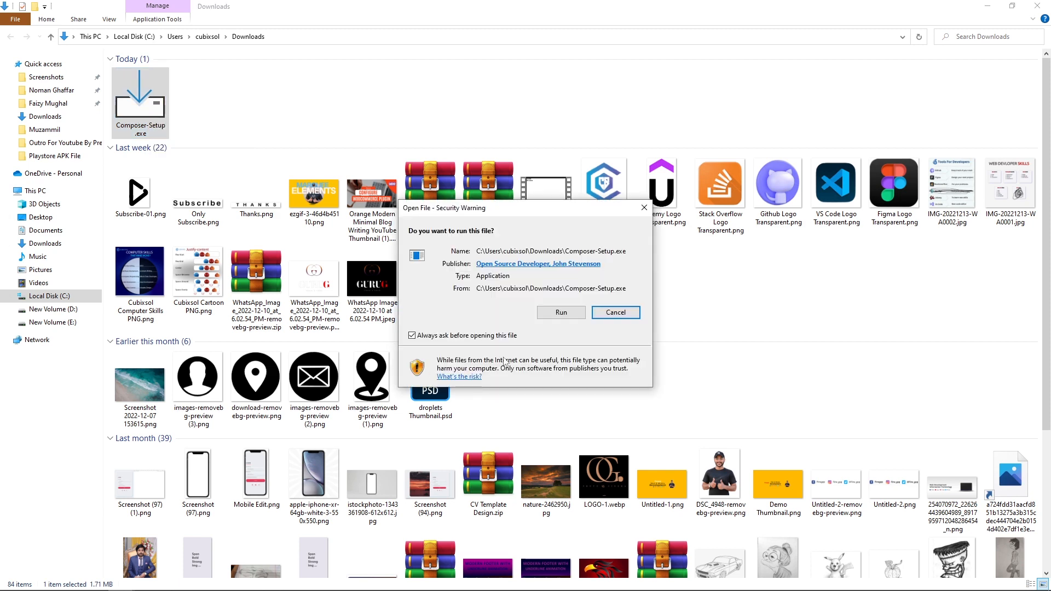
pyautogui.click(560, 312)
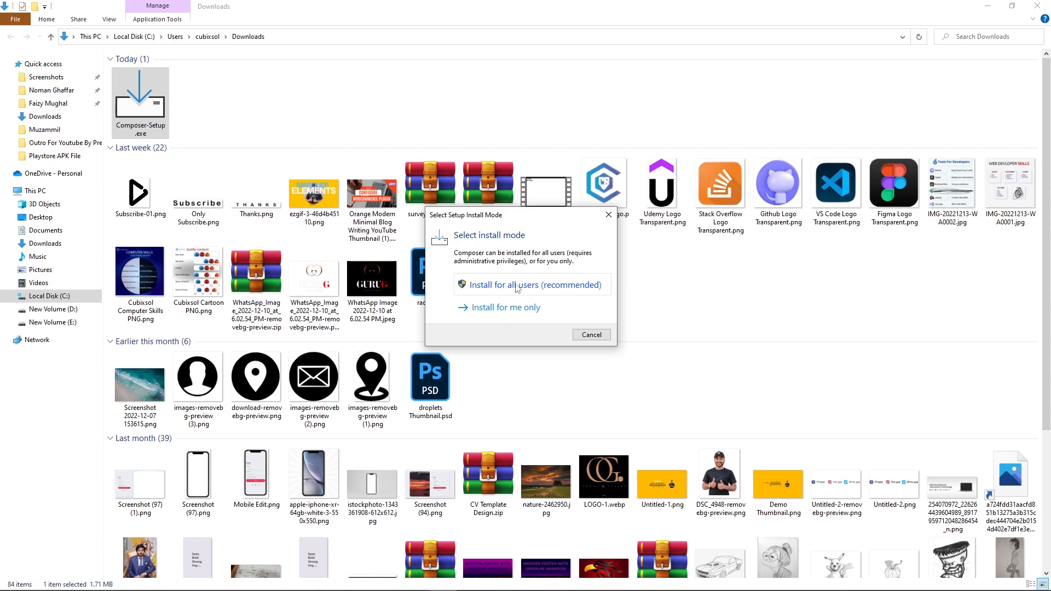
pyautogui.click(531, 284)
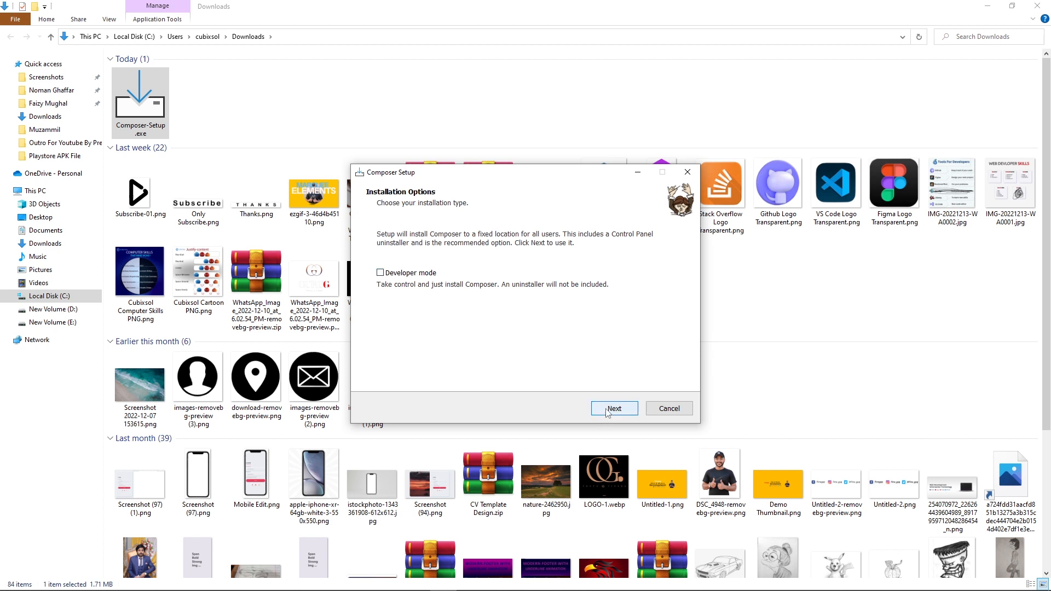
# Install Composer with the detected C:\xampp\php\php.exe and no proxy
pyautogui.click(613, 408)
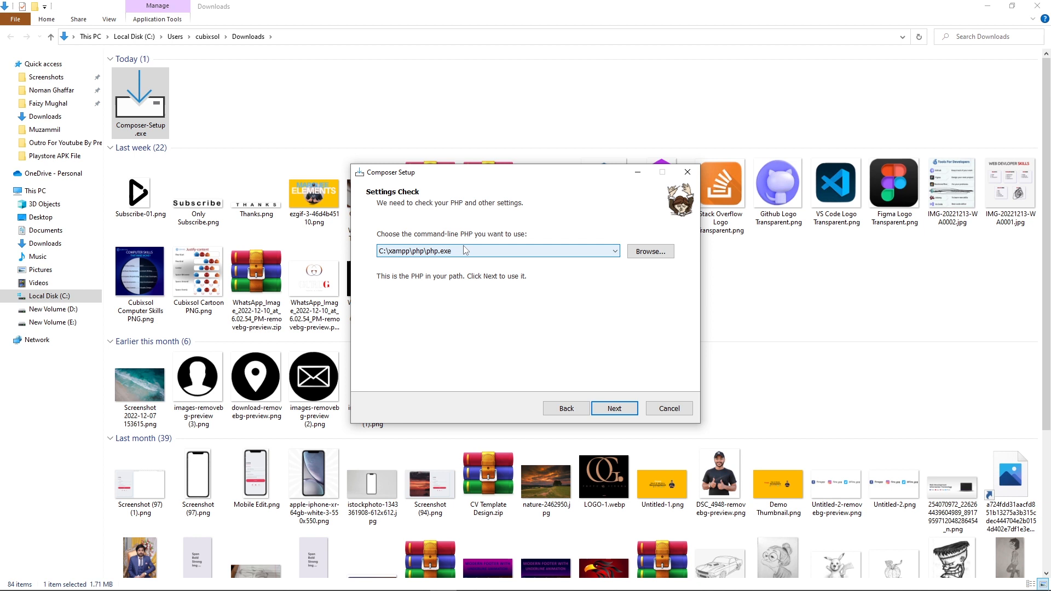
pyautogui.click(612, 251)
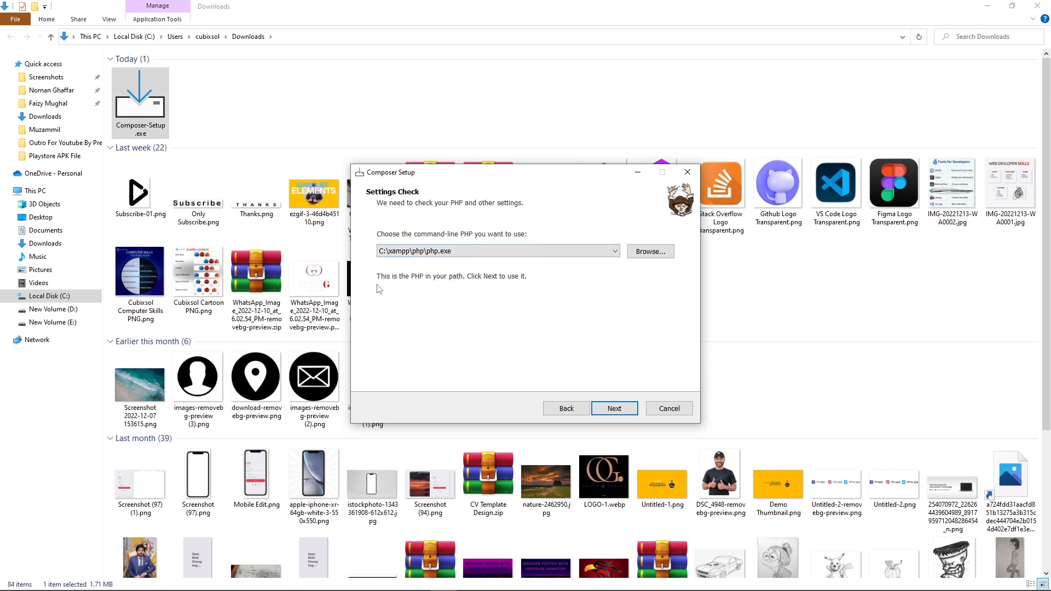
pyautogui.moveTo(382, 281)
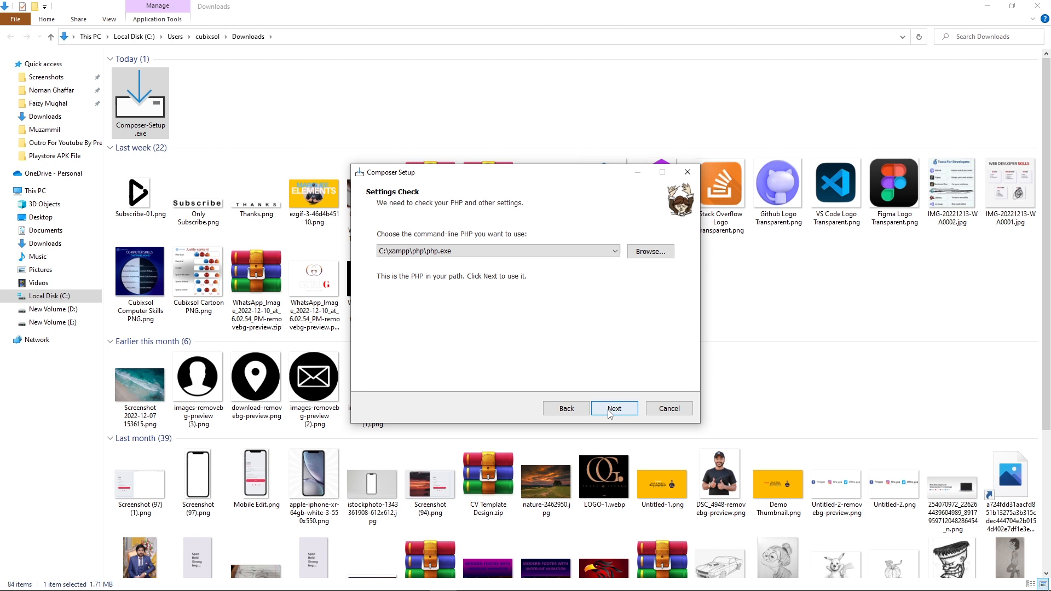
pyautogui.click(613, 408)
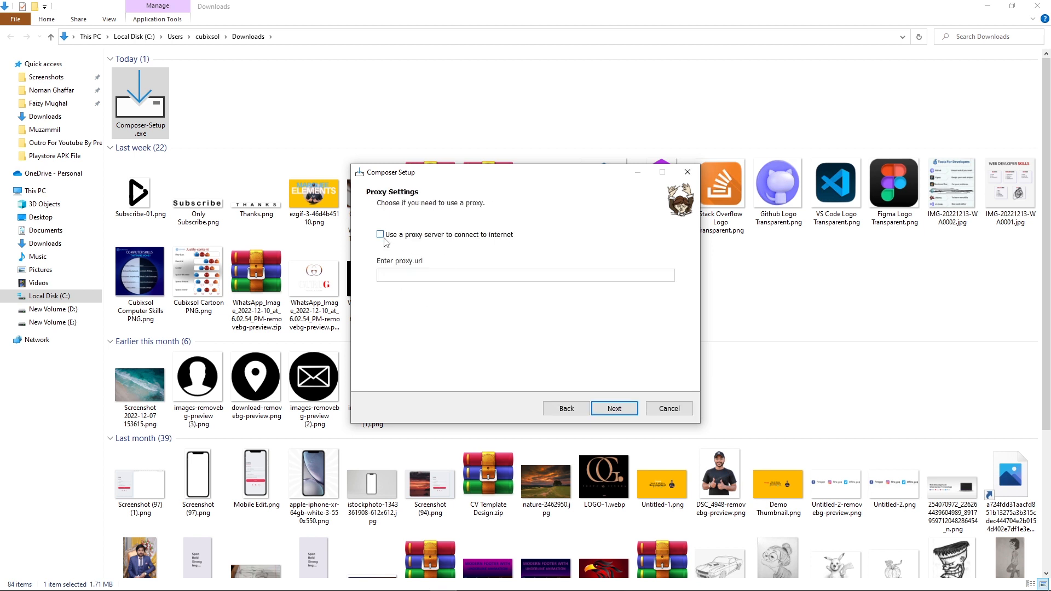
pyautogui.moveTo(412, 277)
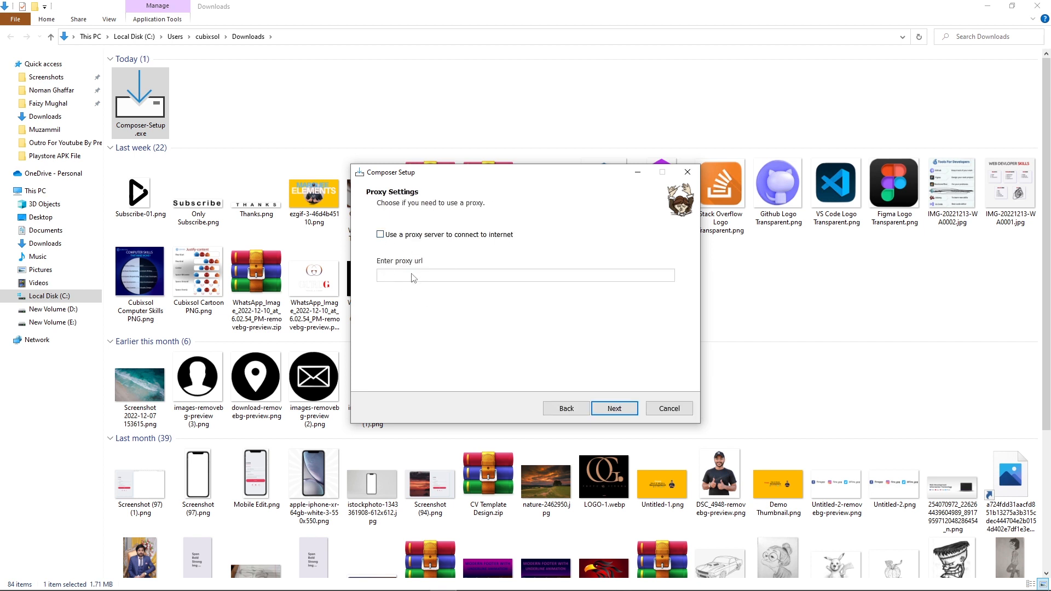
pyautogui.click(613, 408)
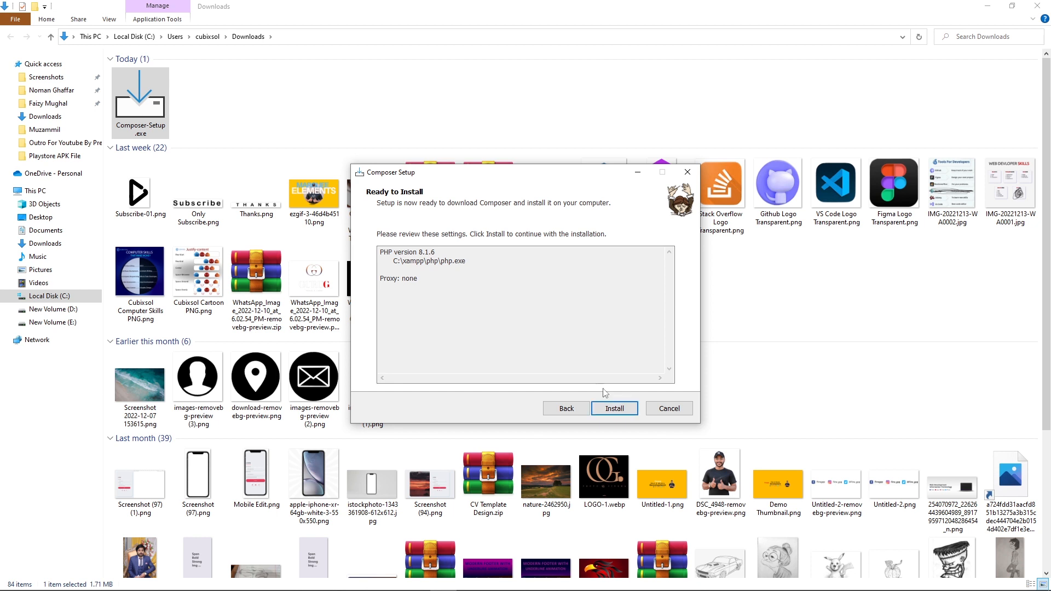
pyautogui.click(613, 408)
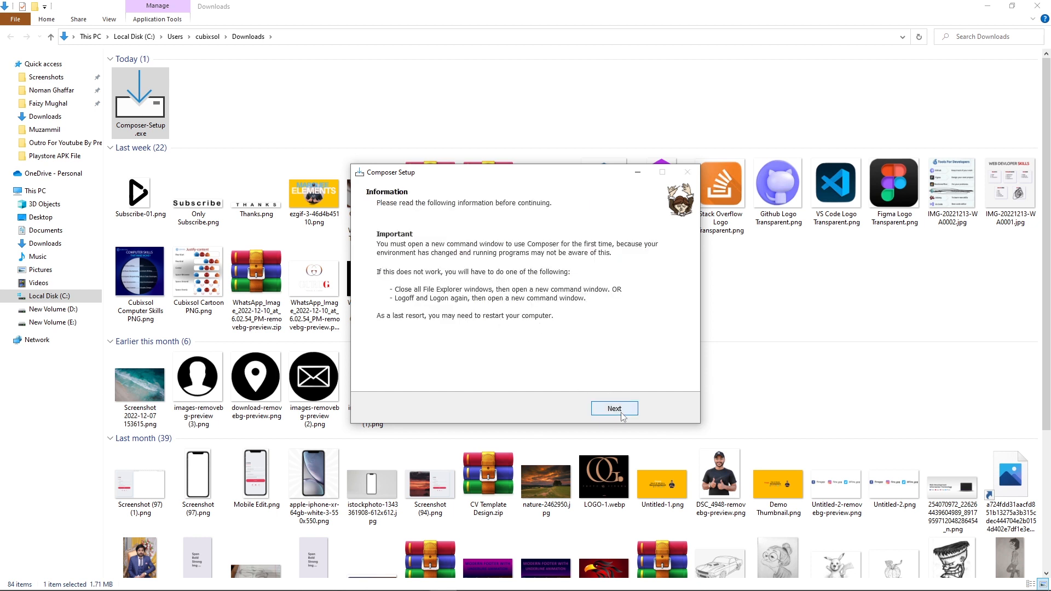
# Finish the completed setup, close the old Command Prompt and start a fresh one
pyautogui.click(613, 408)
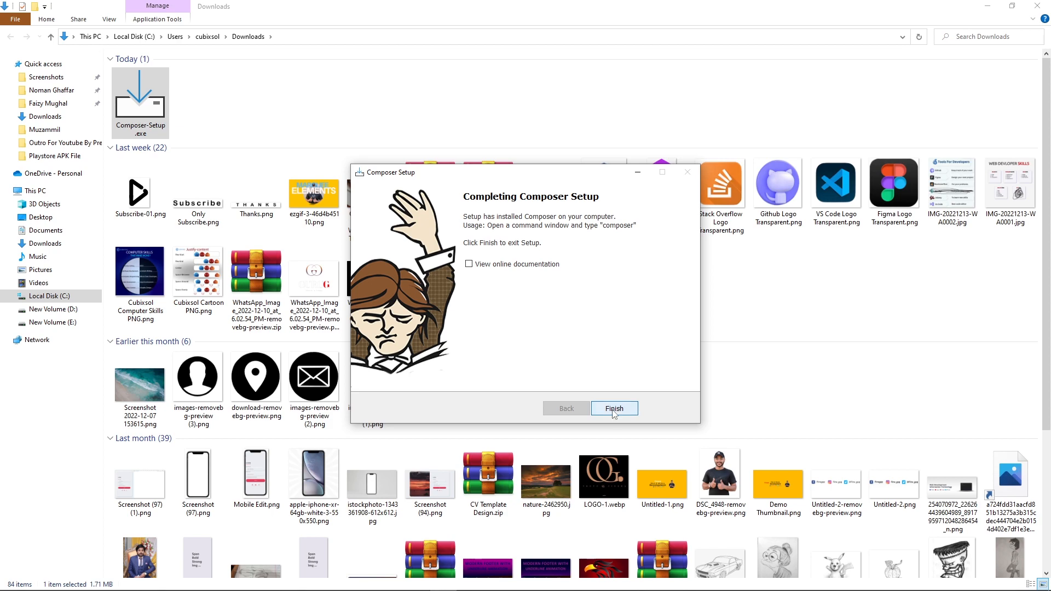
pyautogui.click(613, 408)
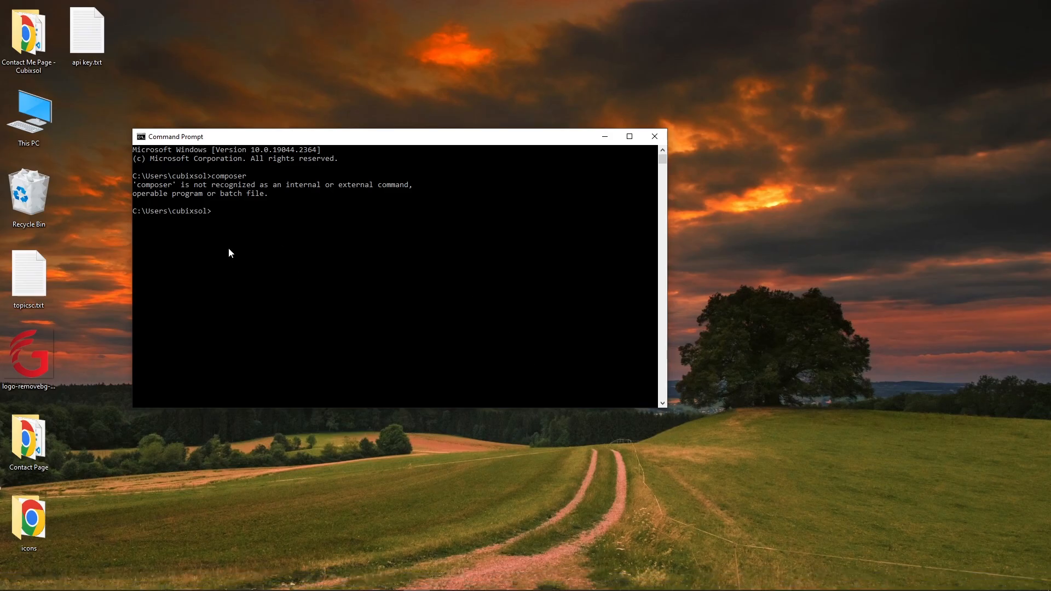
pyautogui.moveTo(655, 136)
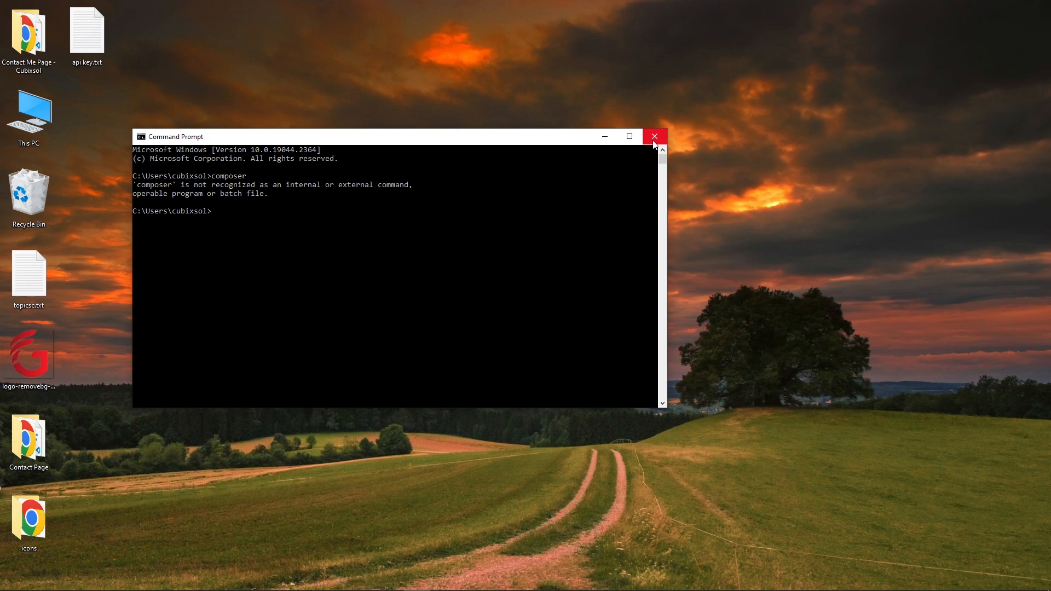
pyautogui.click(10, 579)
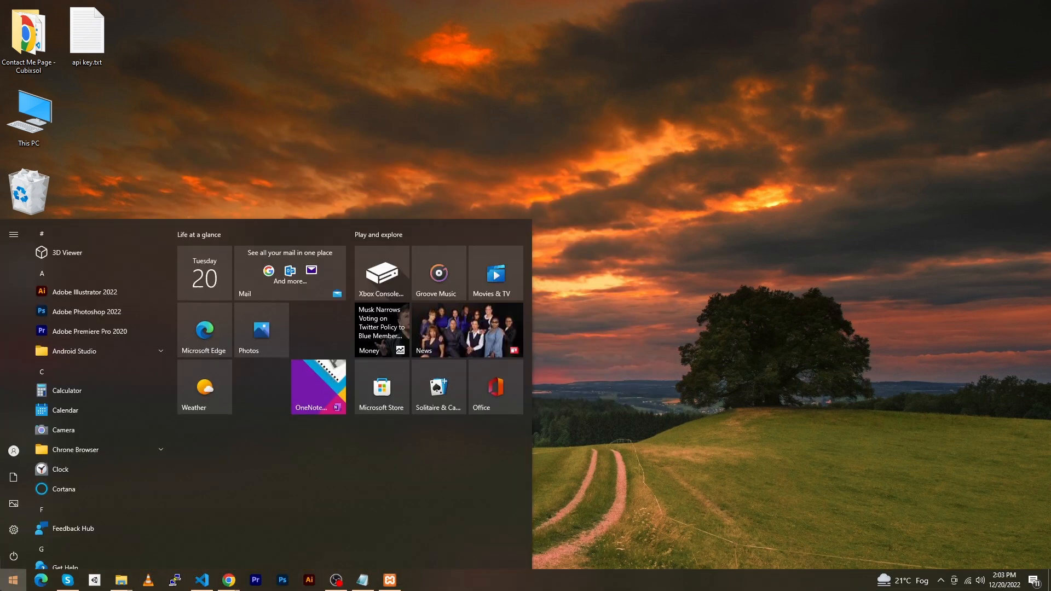
pyautogui.click(413, 581)
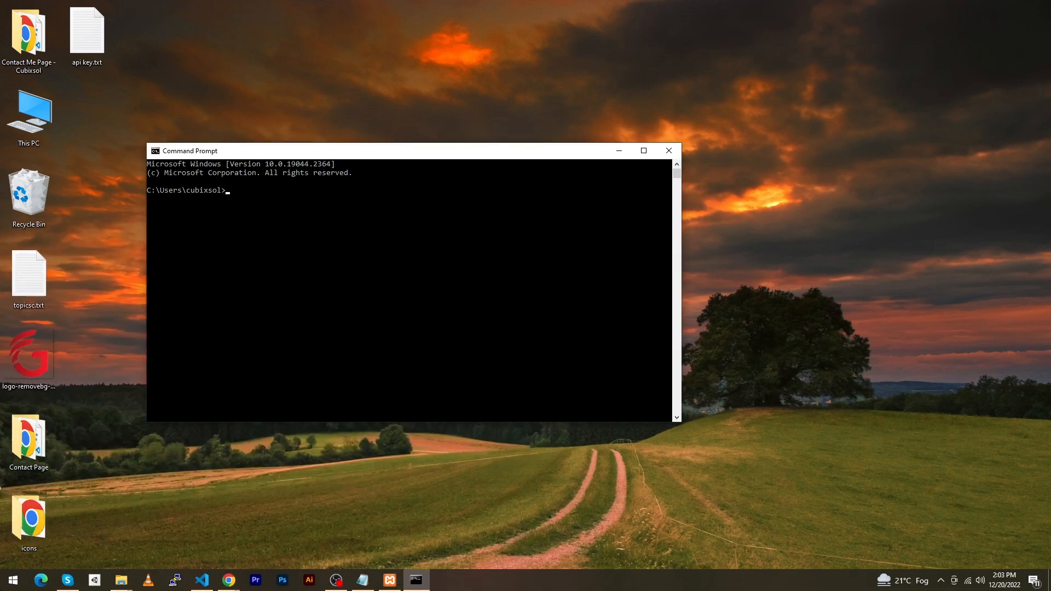
# Run composer to display the Composer 2.4.4 banner and its options
pyautogui.write('composer')
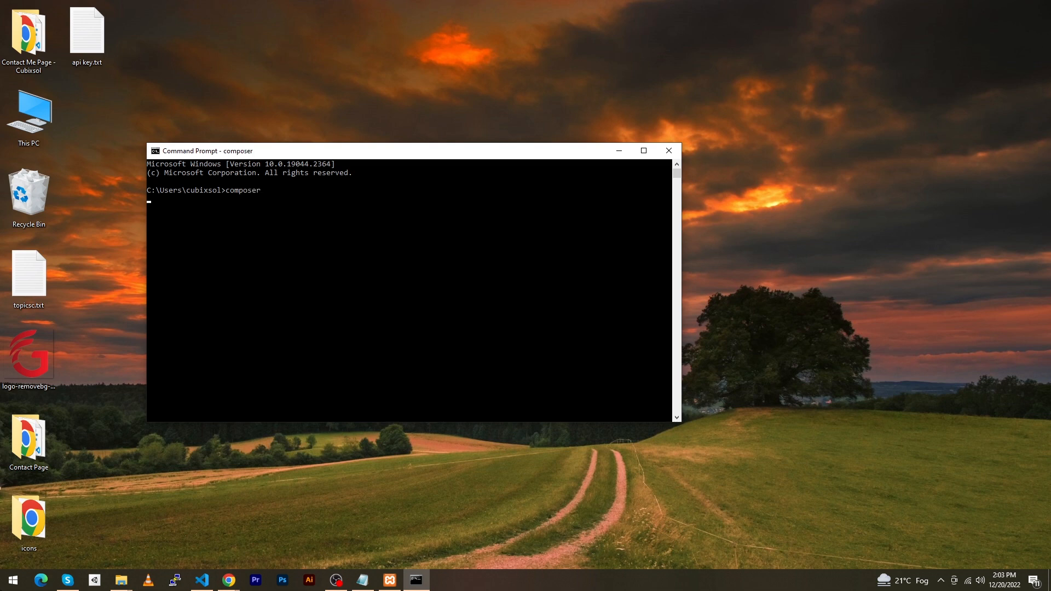
pyautogui.press('Return')
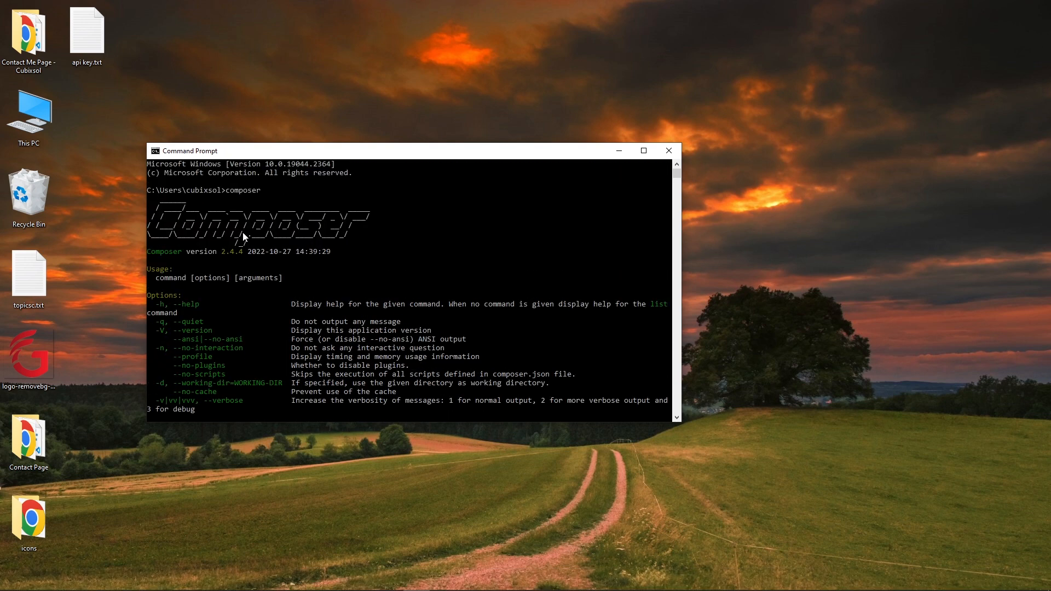
pyautogui.moveTo(219, 261)
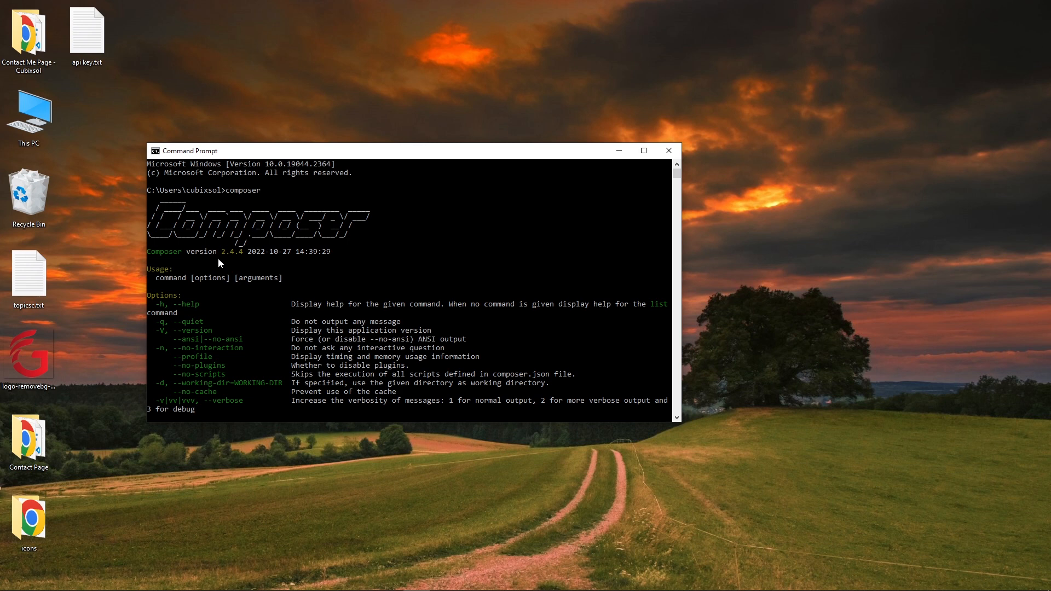
pyautogui.moveTo(252, 261)
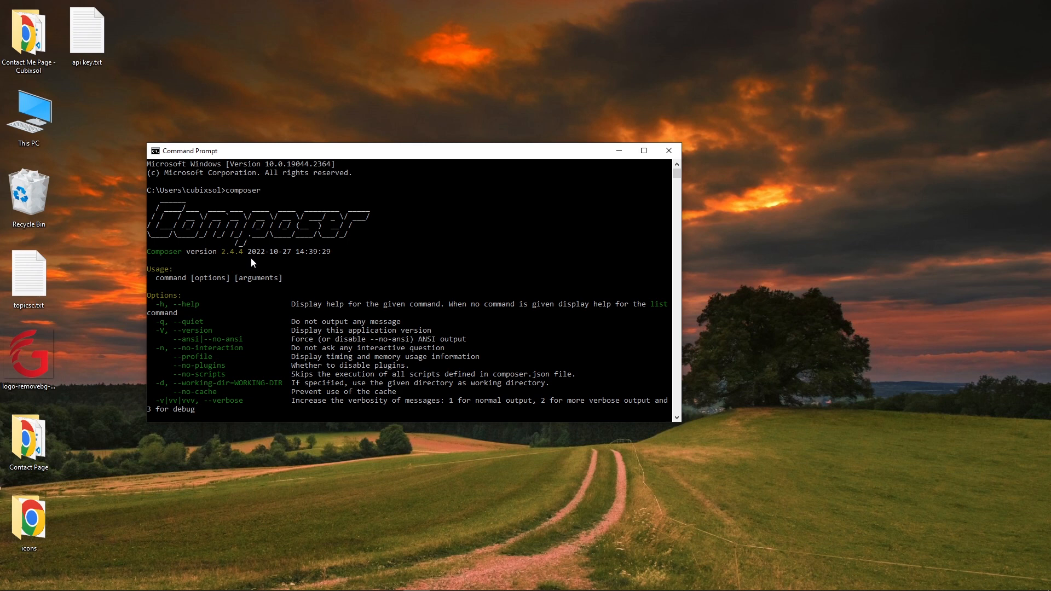
pyautogui.moveTo(260, 261)
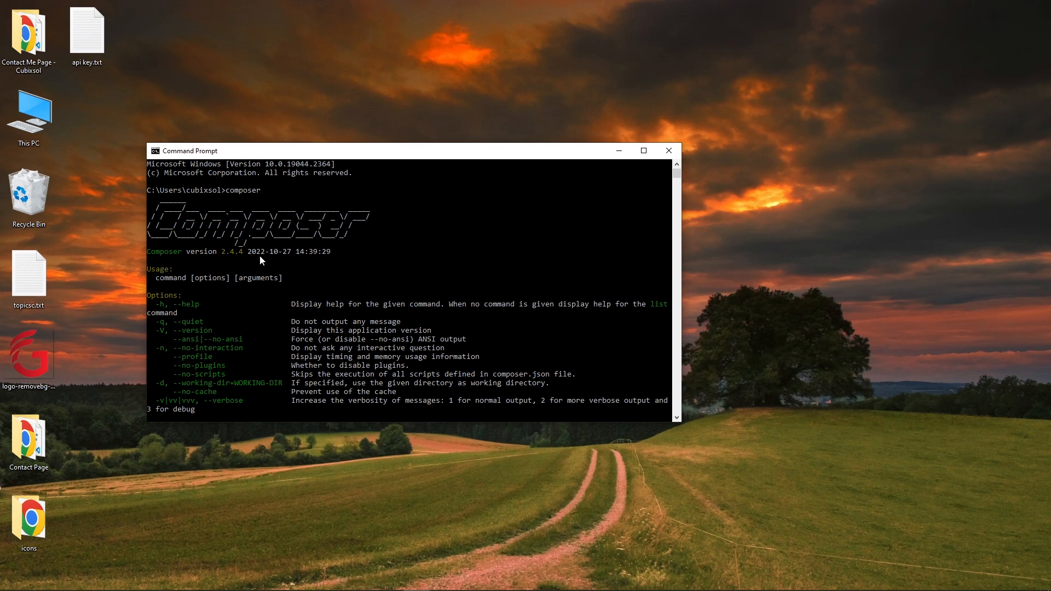